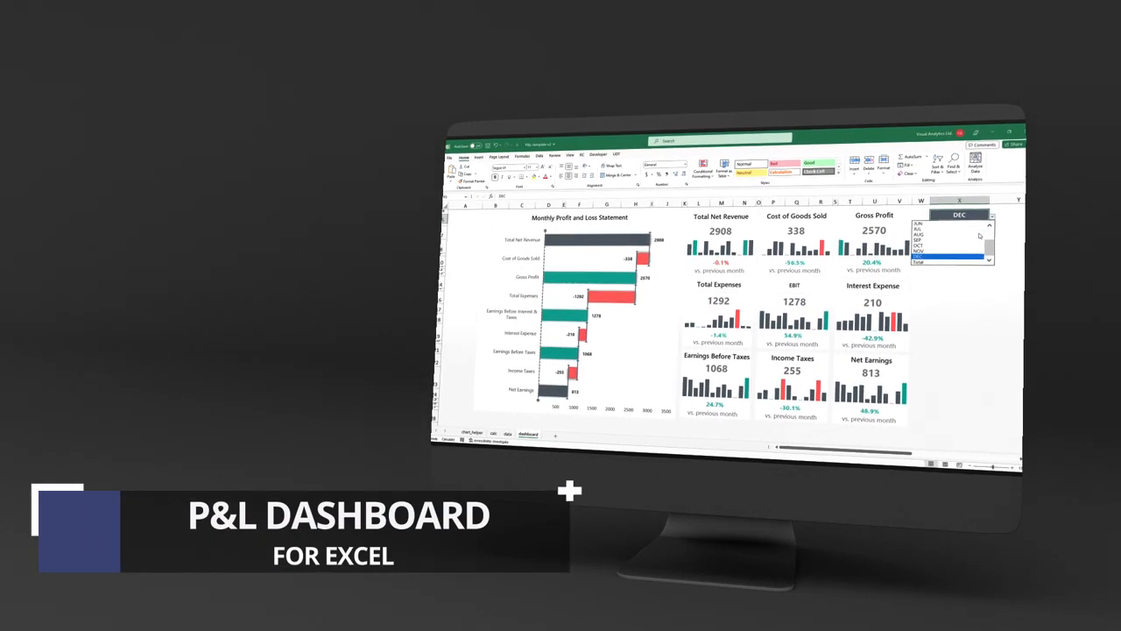
Step: View the July P&L dashboard with the waterfall chart and nine KPI cards
left_click(918, 261)
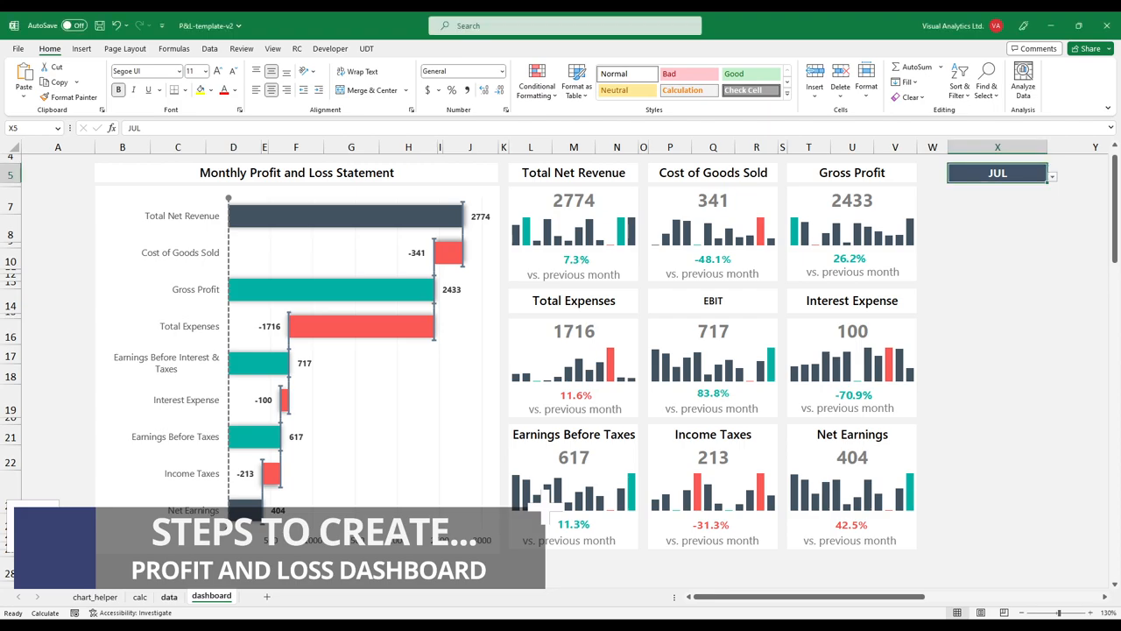
left_click(168, 596)
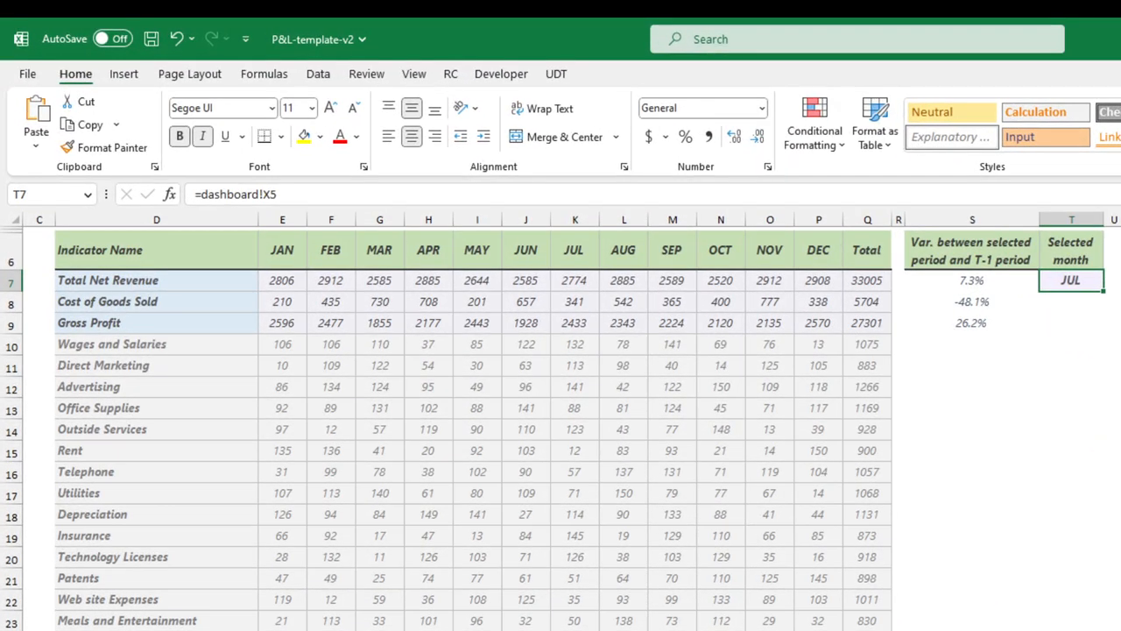
left_click(574, 281)
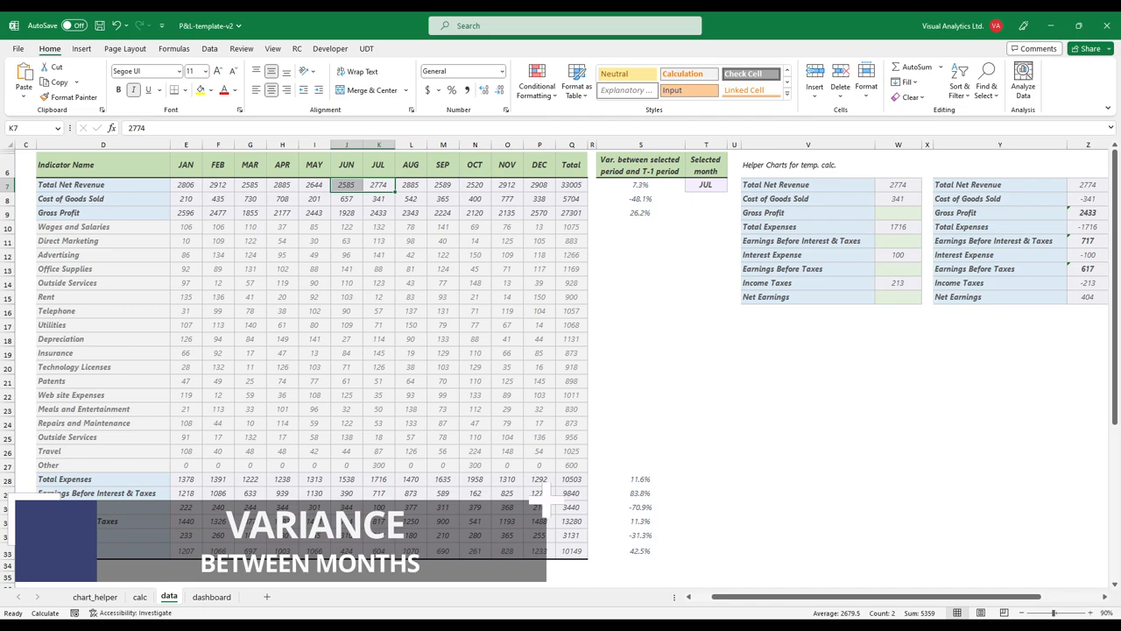
left_click(642, 184)
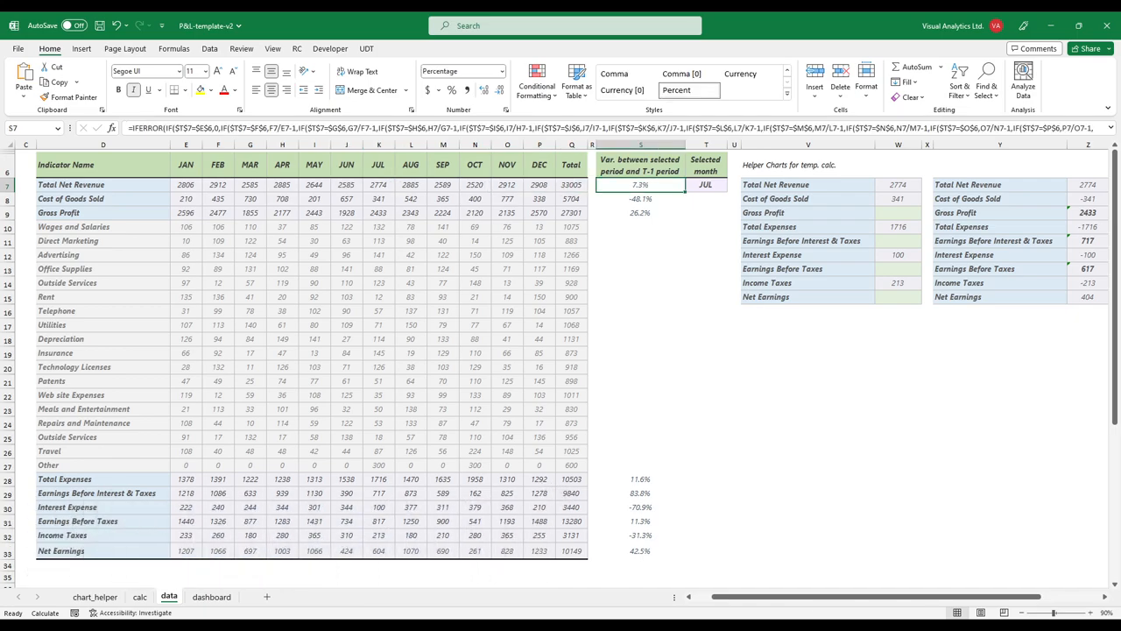
left_click(210, 596)
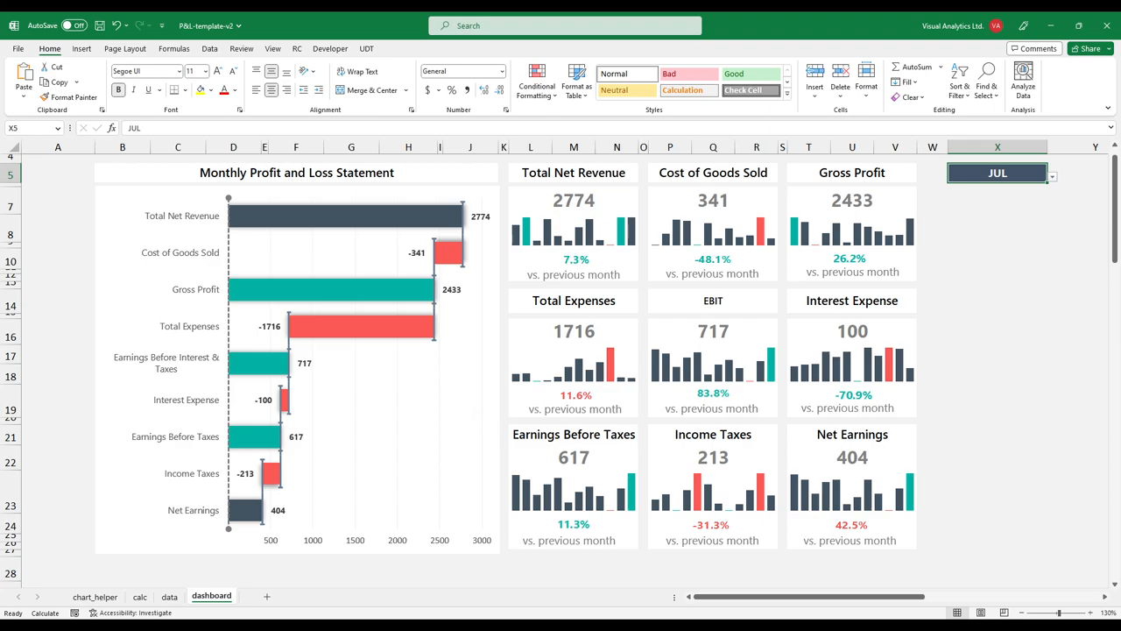
Step: Review the chart_helper waterfall table, then switch to the data sheet of monthly figures
left_click(94, 595)
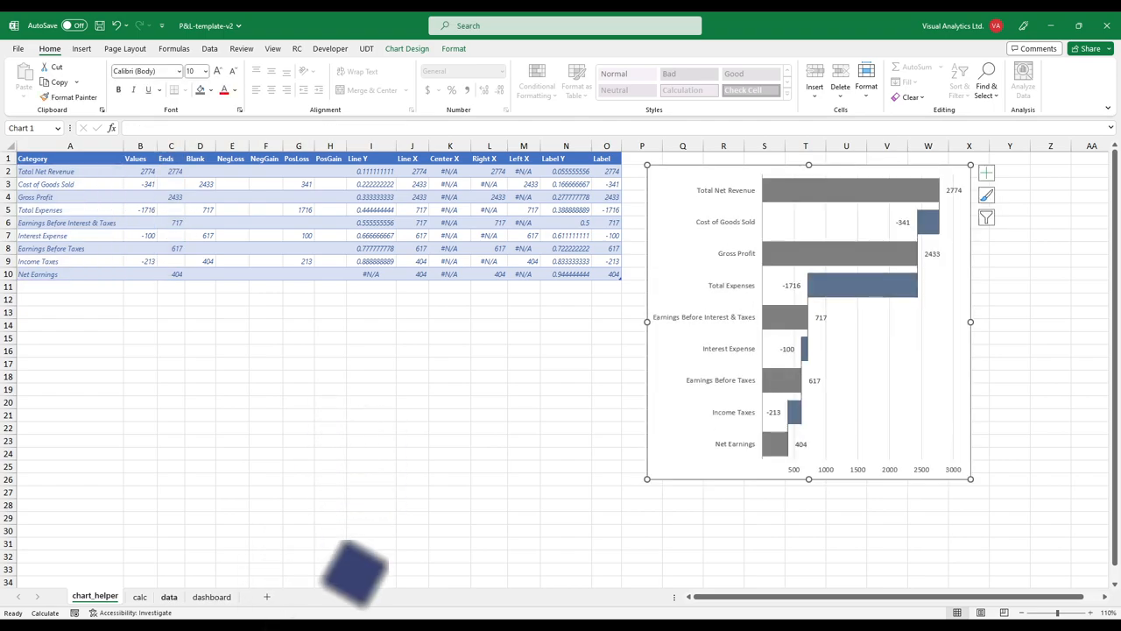
left_click(168, 595)
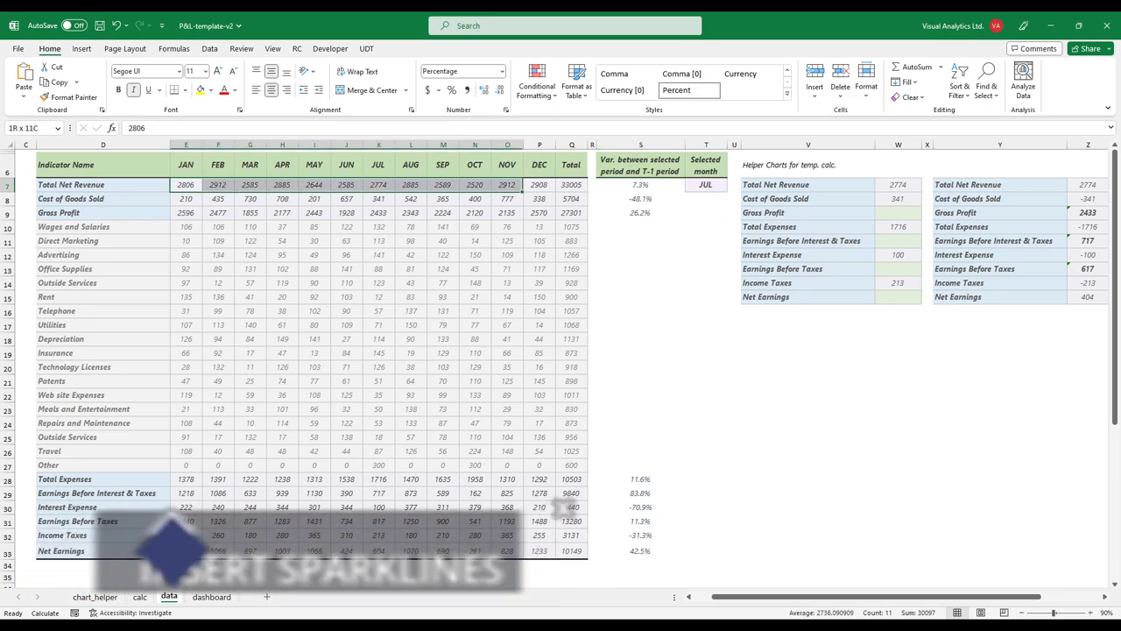
Step: Check January Total Net Revenue in E7, then return to the dashboard showing June
left_click(186, 184)
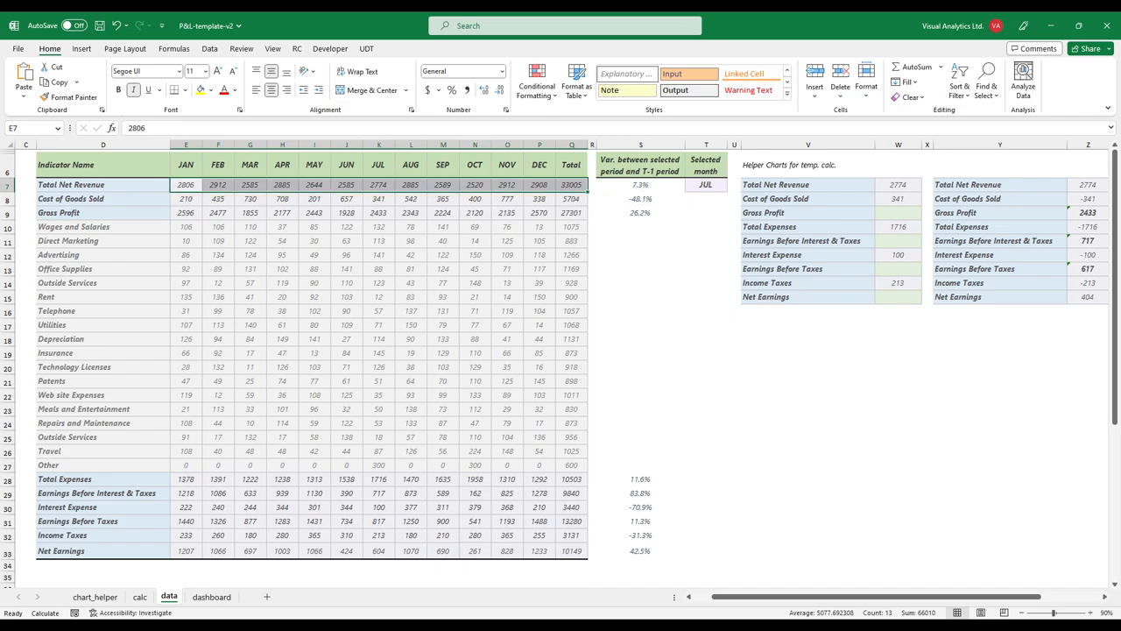
left_click(211, 596)
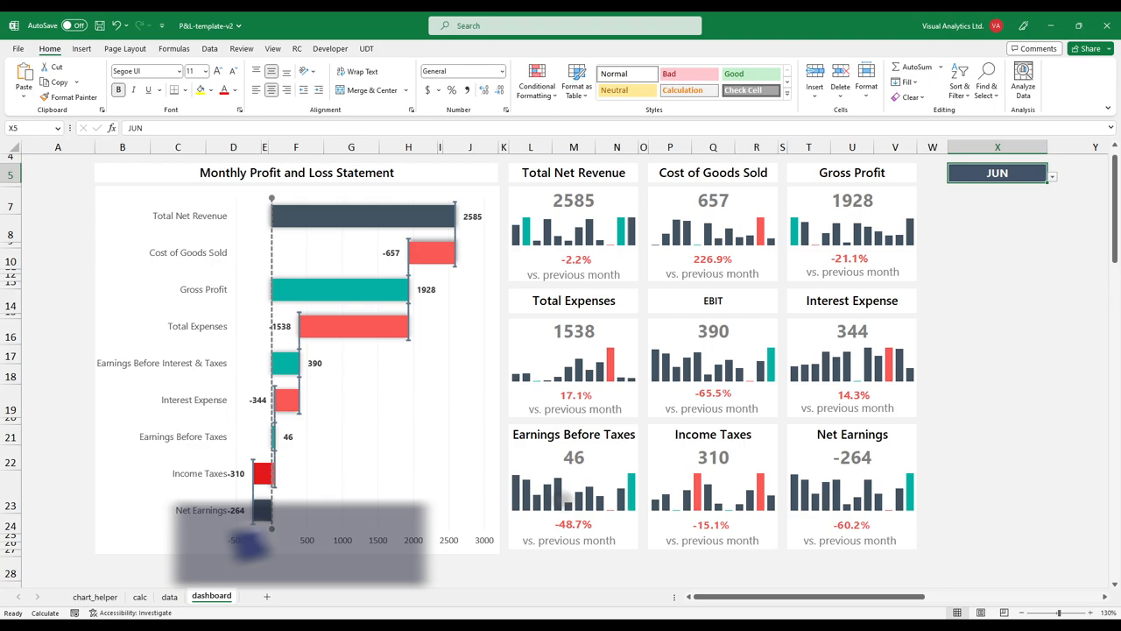
Step: Switch the dashboard month to OCT and view the data sheet's October variance figures
left_click(1052, 173)
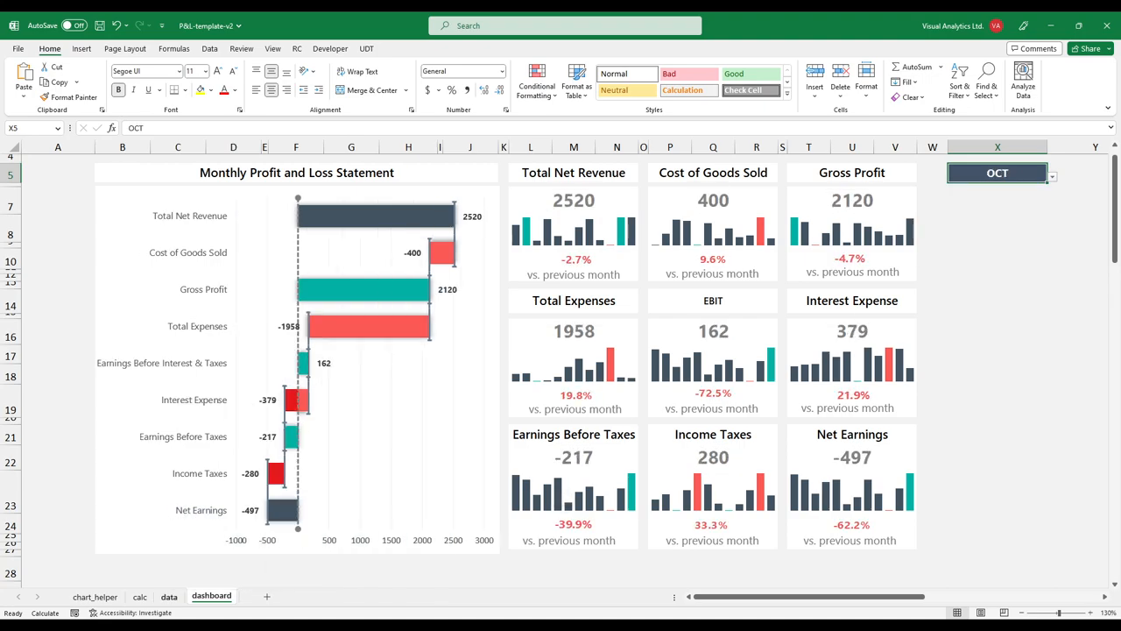
left_click(168, 595)
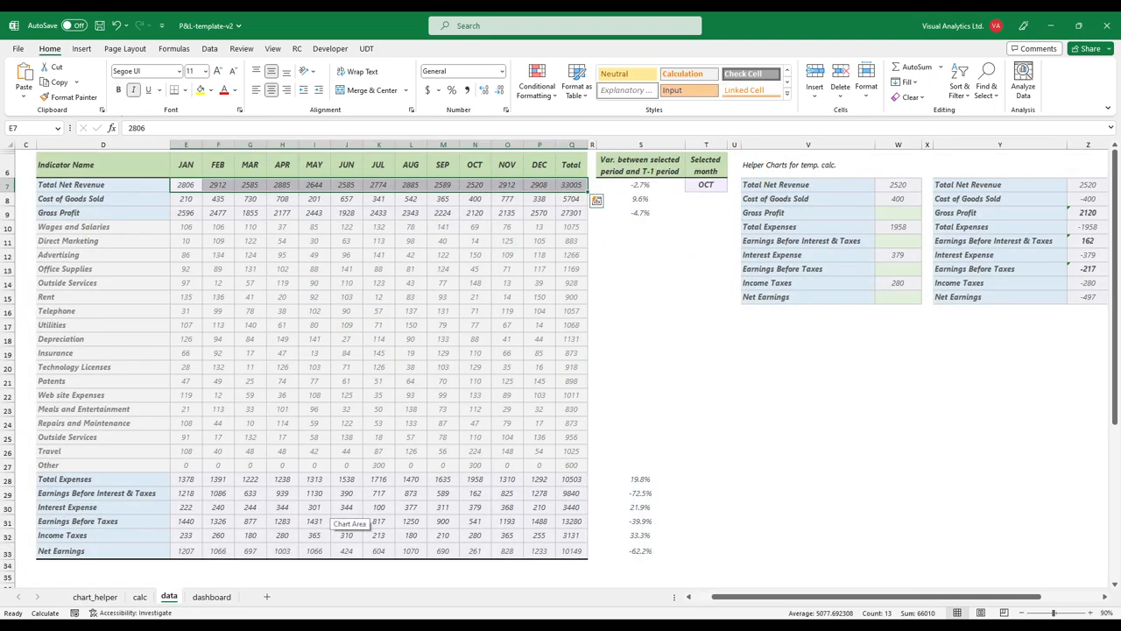
Step: Review the calc sheet's KPI variances at G4, then return to the July dashboard
left_click(140, 596)
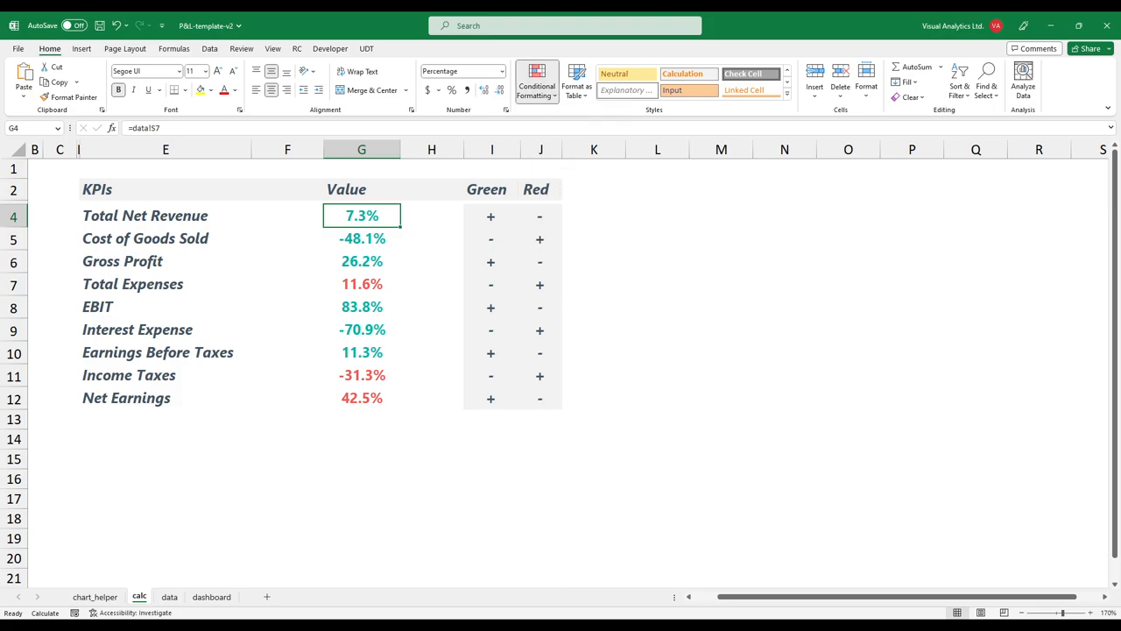
left_click(536, 84)
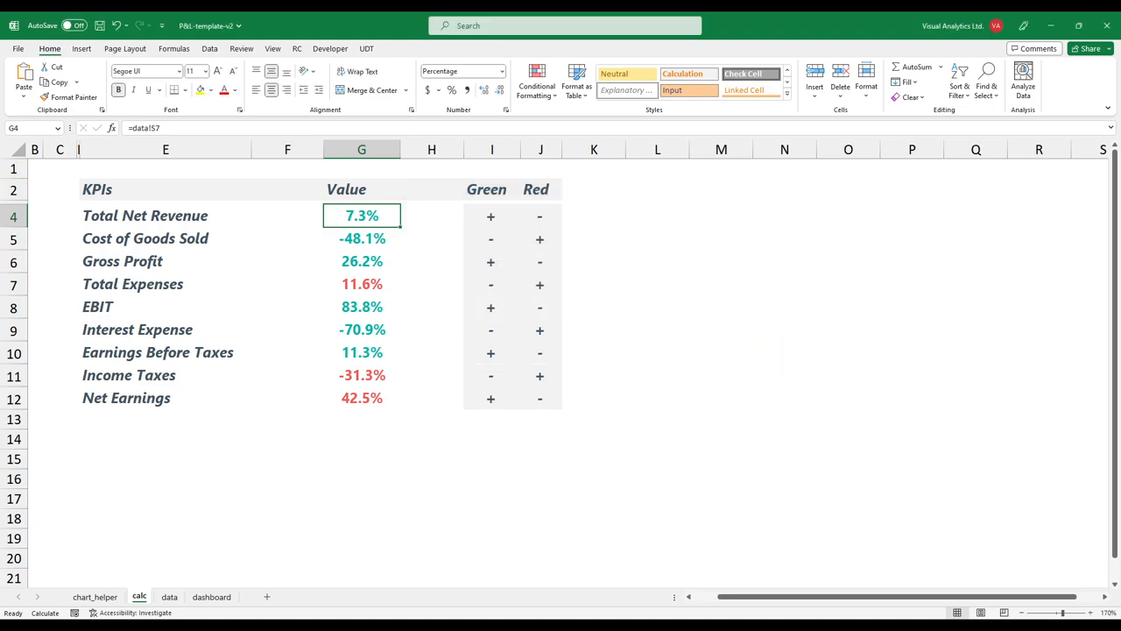
left_click(210, 596)
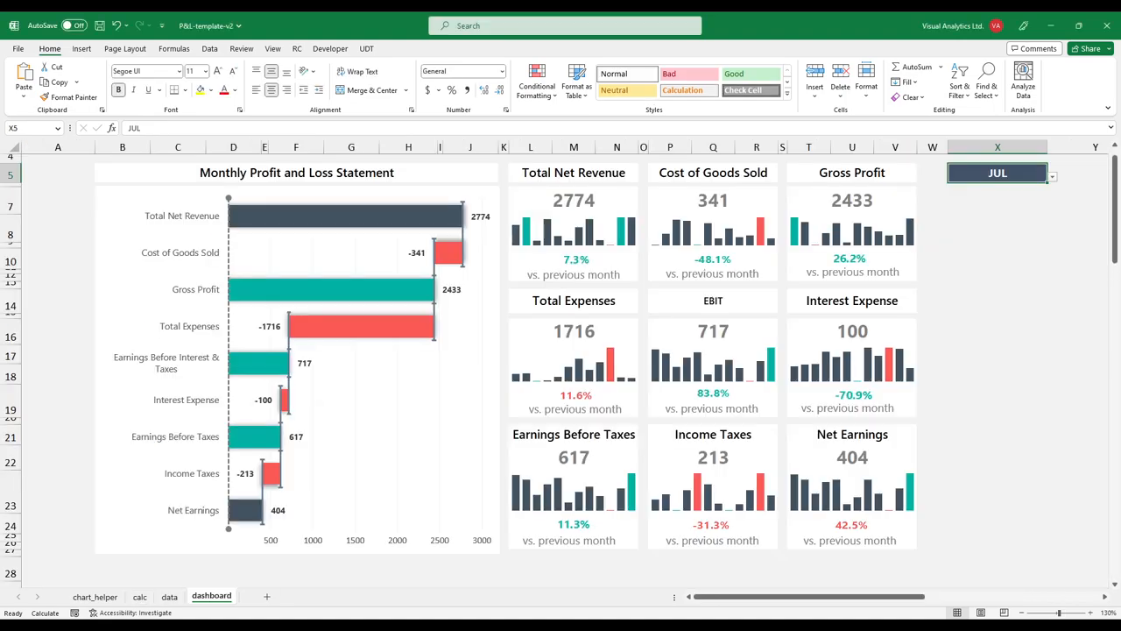